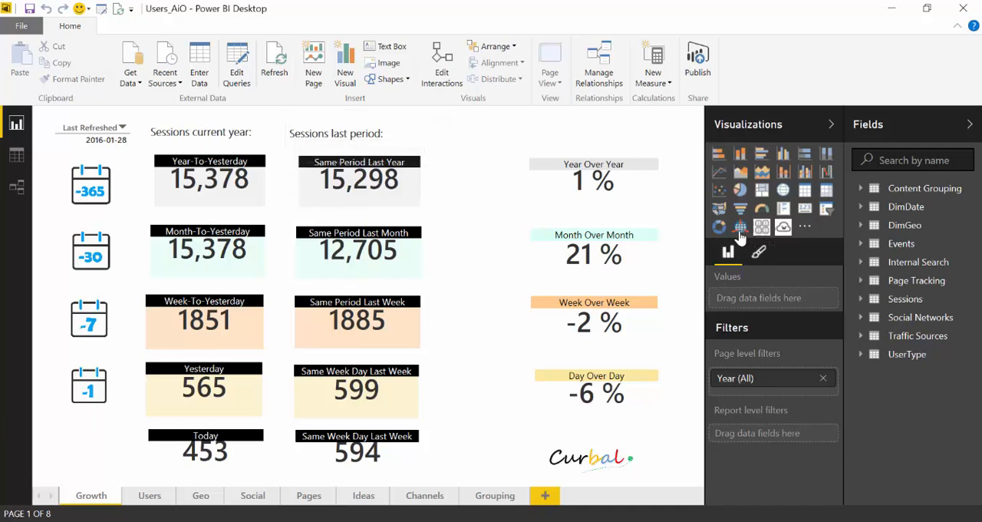
mouse_move(761, 229)
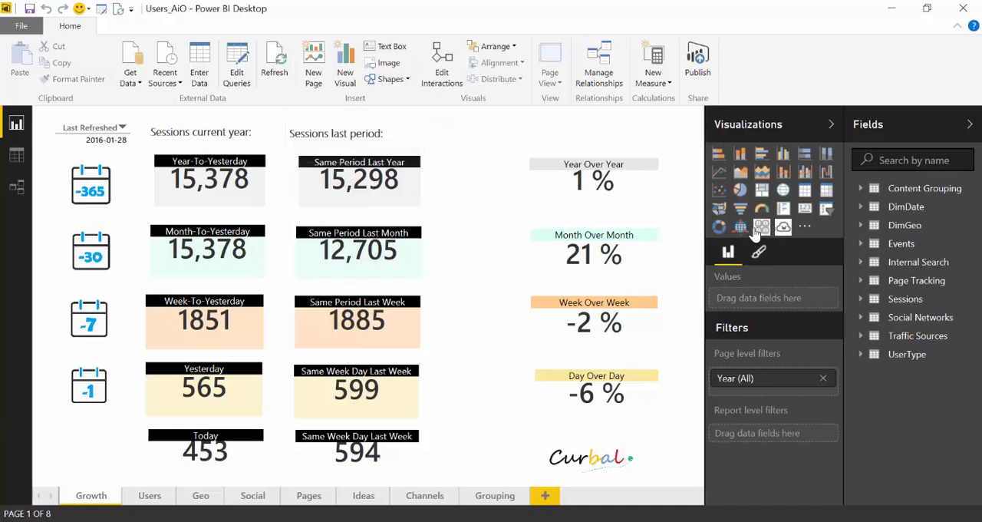
mouse_move(783, 227)
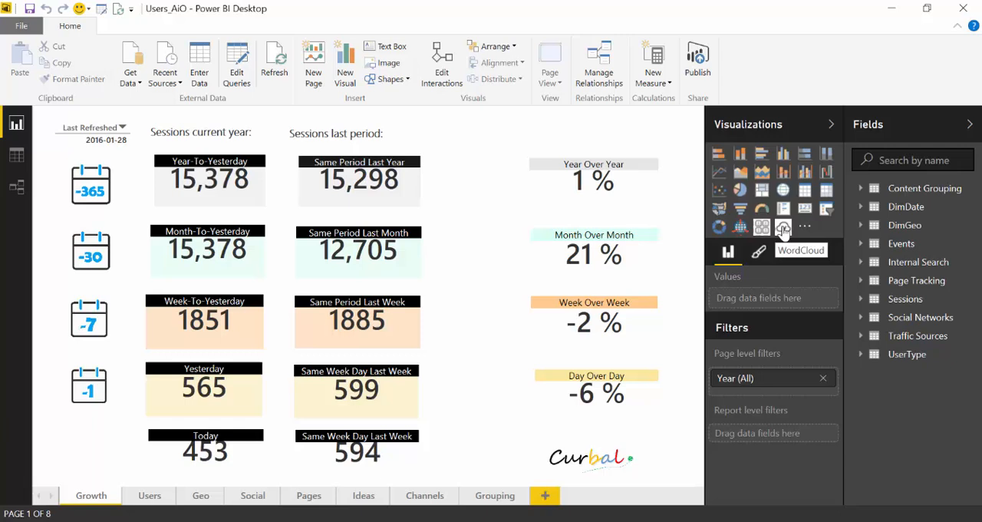
mouse_move(785, 238)
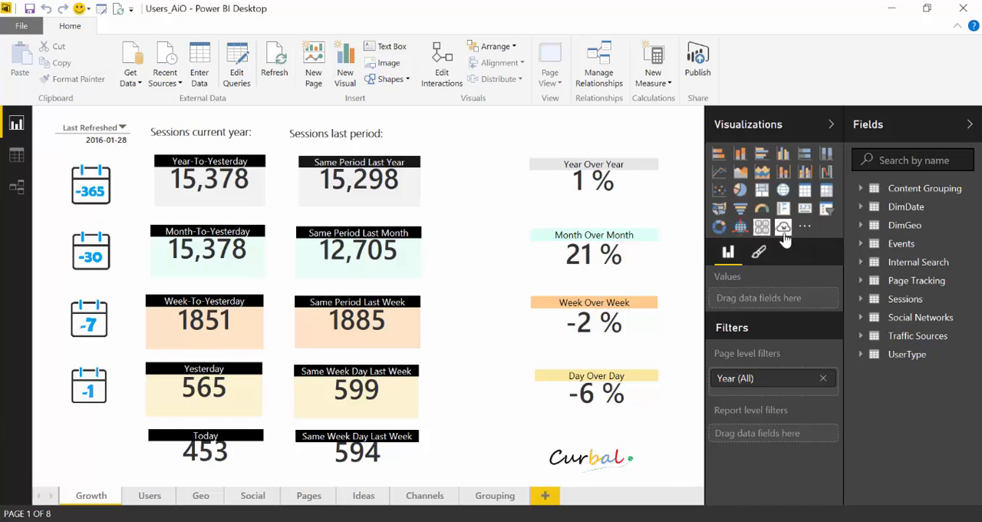
mouse_move(784, 229)
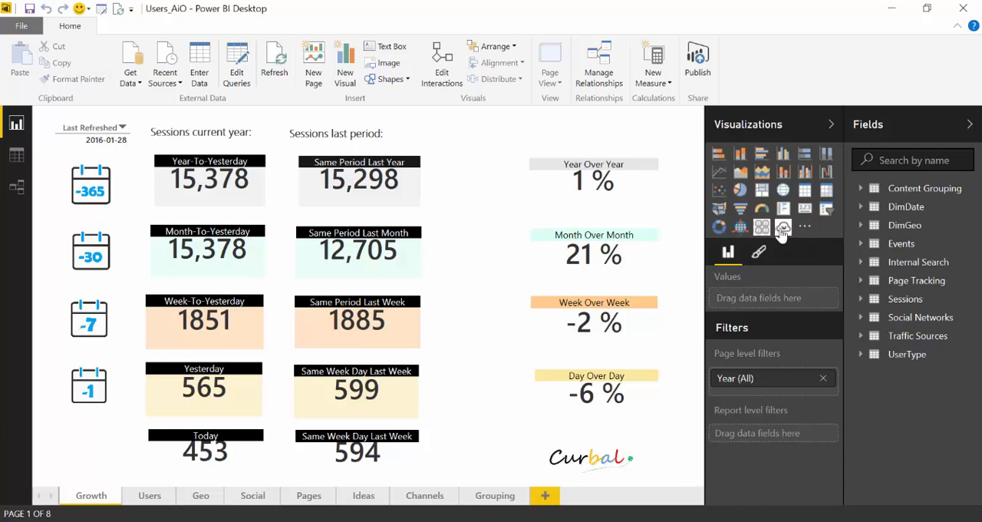
mouse_move(790, 234)
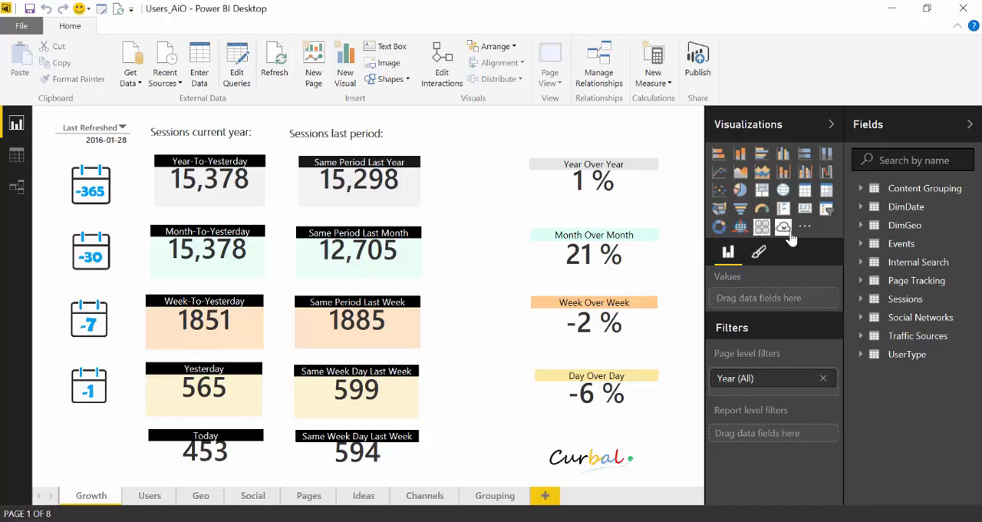
mouse_move(783, 226)
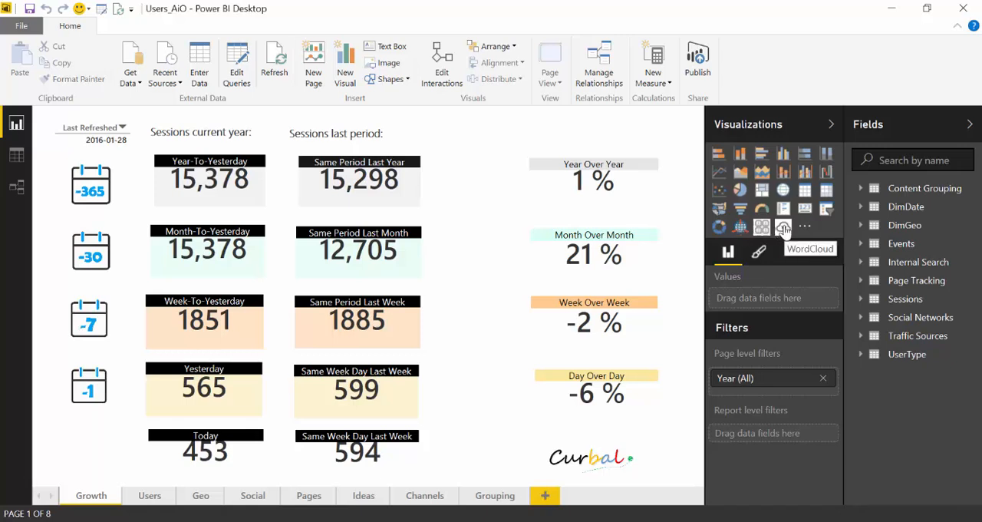
mouse_move(783, 227)
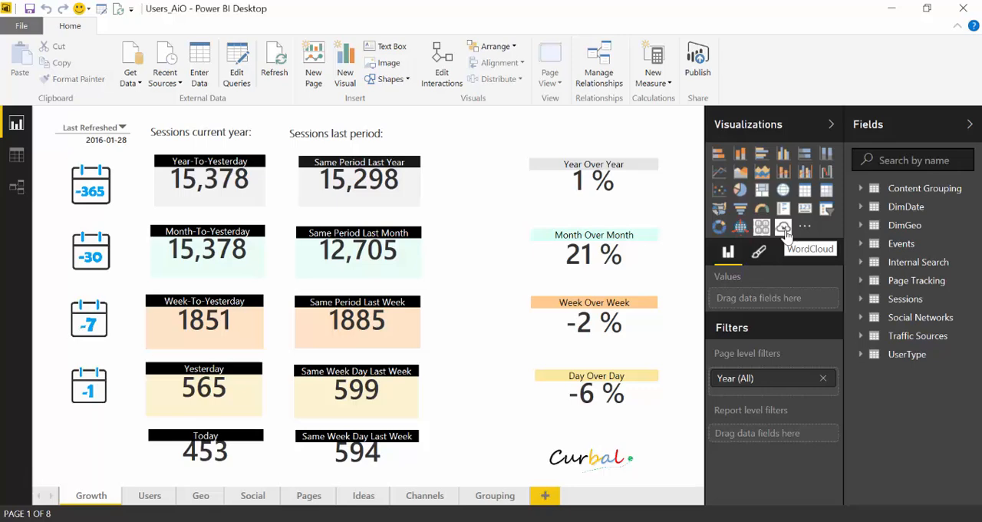
Step: Add a WordCloud visual to the report page, then exit Power BI Desktop
click(783, 226)
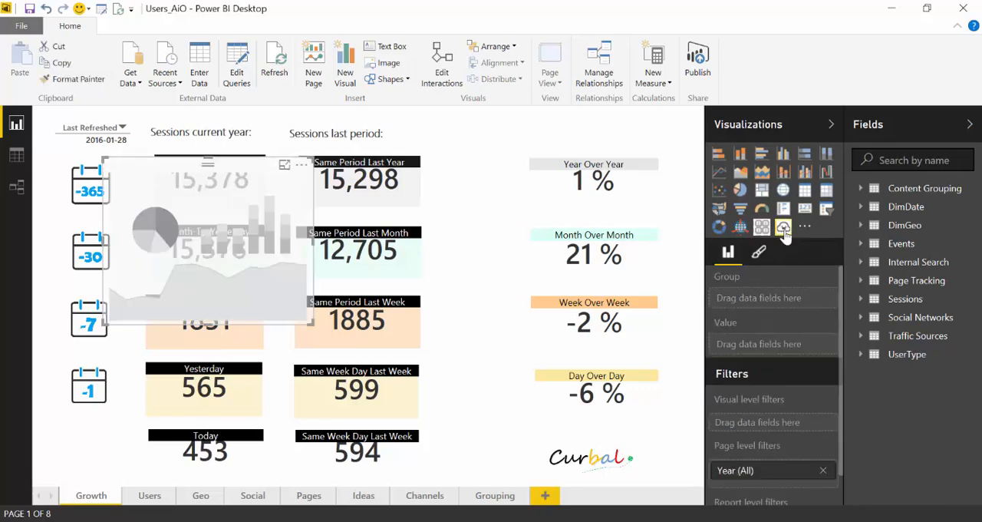
mouse_move(233, 167)
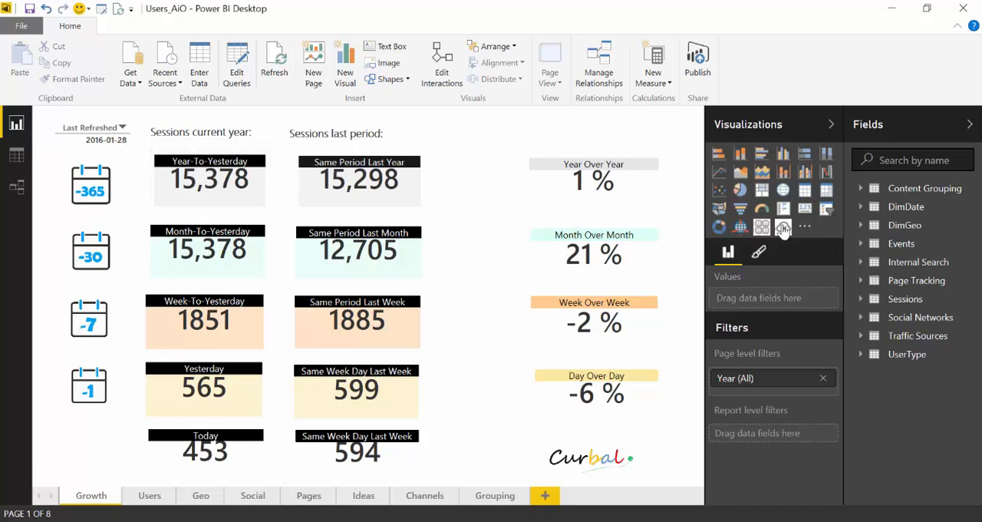
mouse_move(782, 226)
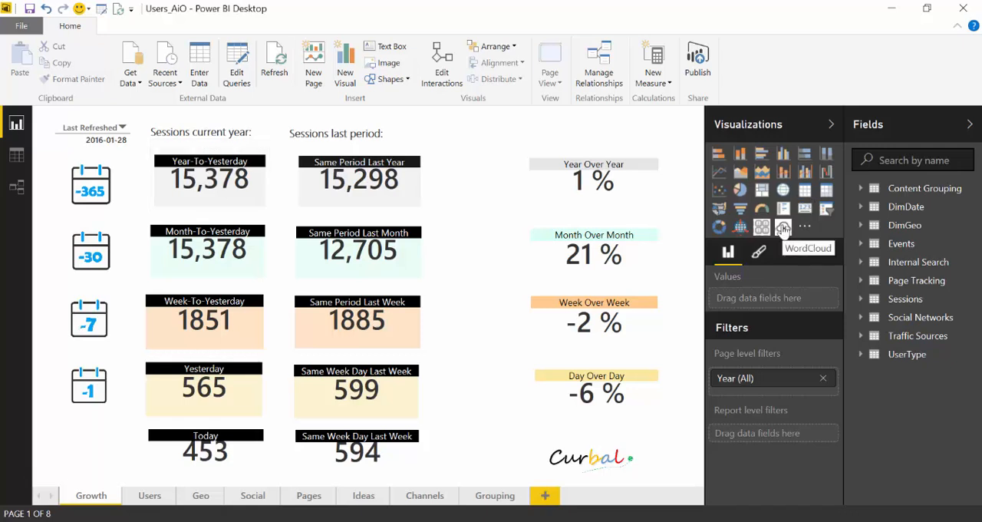
mouse_move(883, 80)
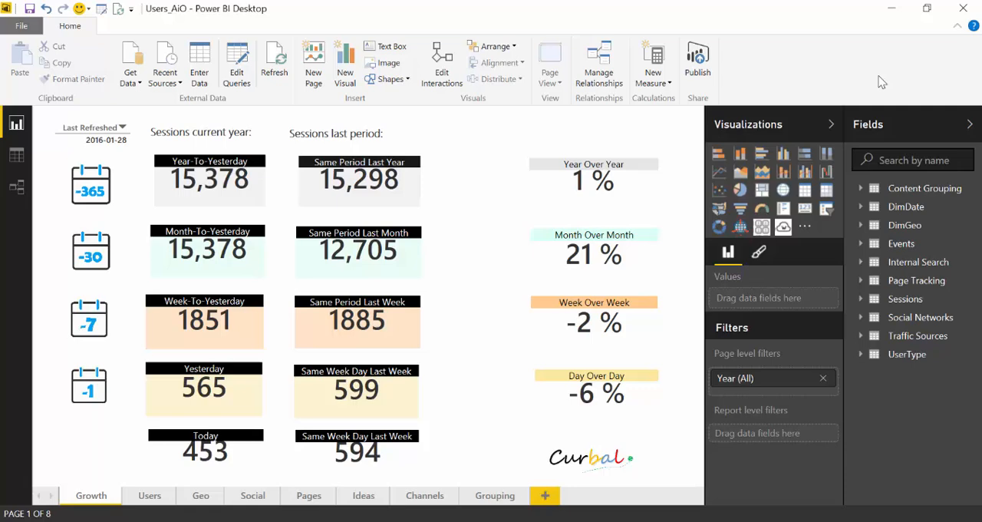
mouse_move(961, 8)
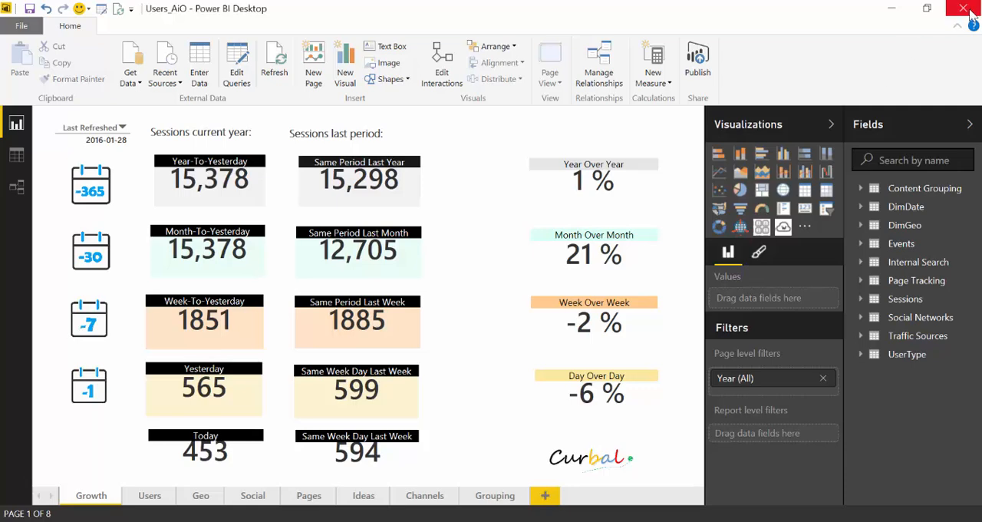
click(965, 8)
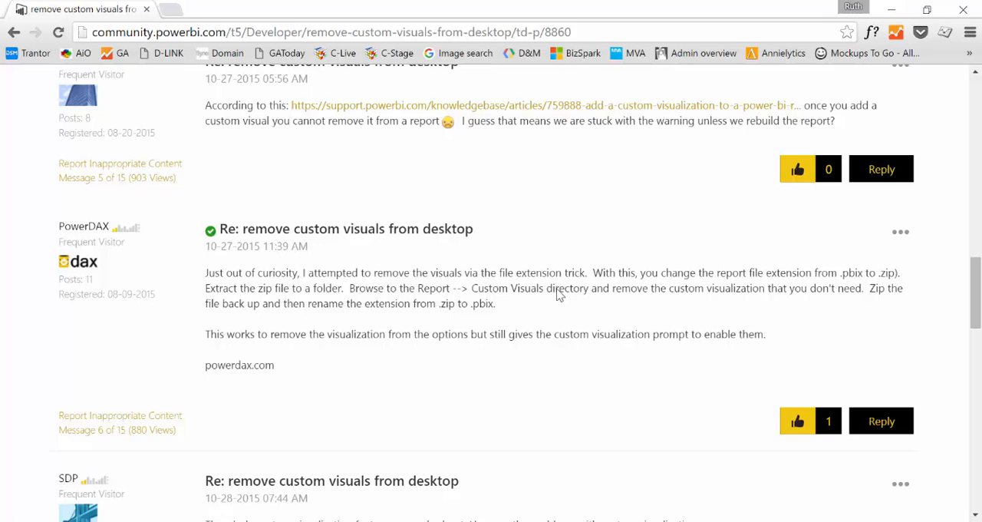
mouse_move(491, 277)
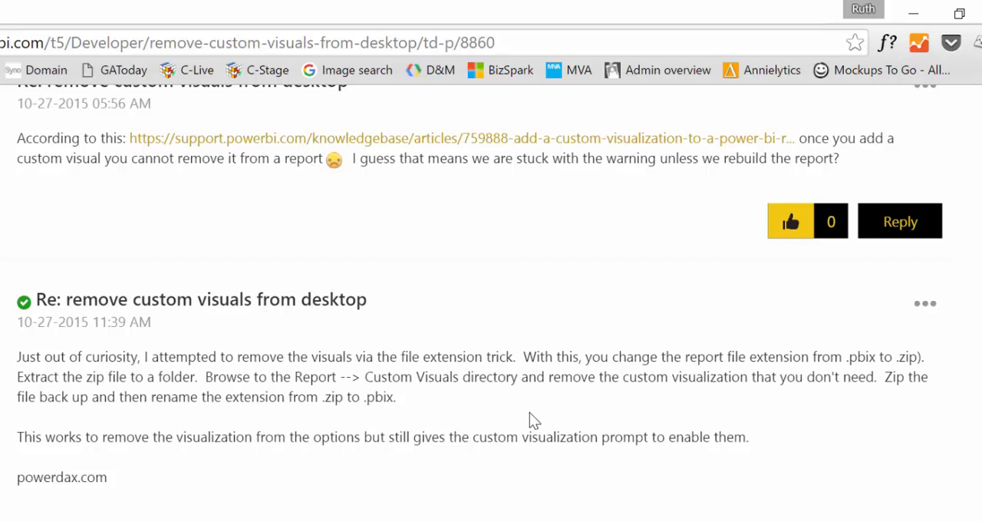
mouse_move(383, 422)
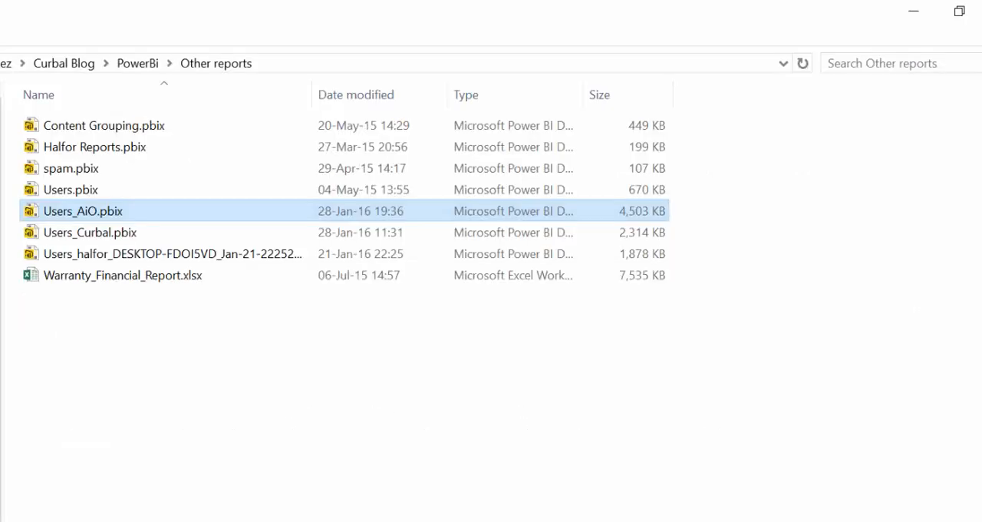
mouse_move(60, 223)
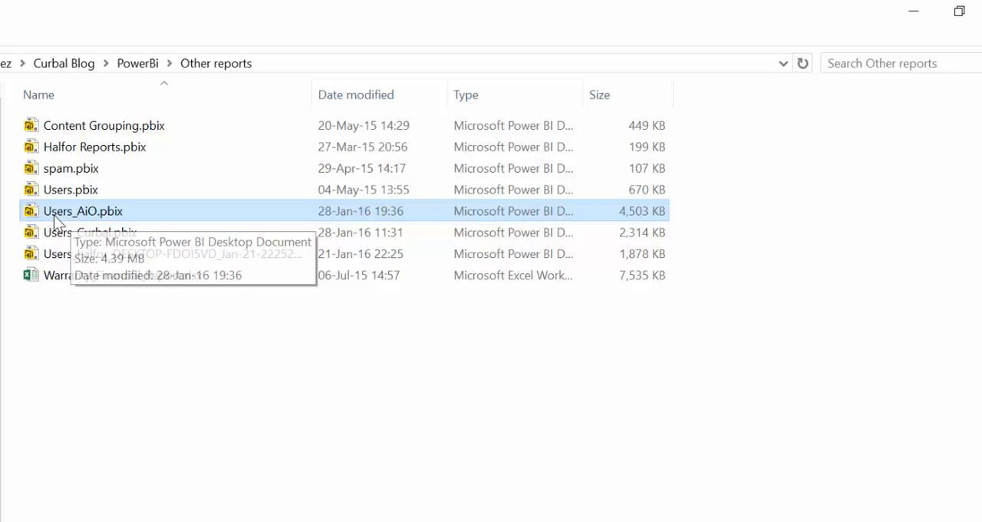
mouse_move(79, 217)
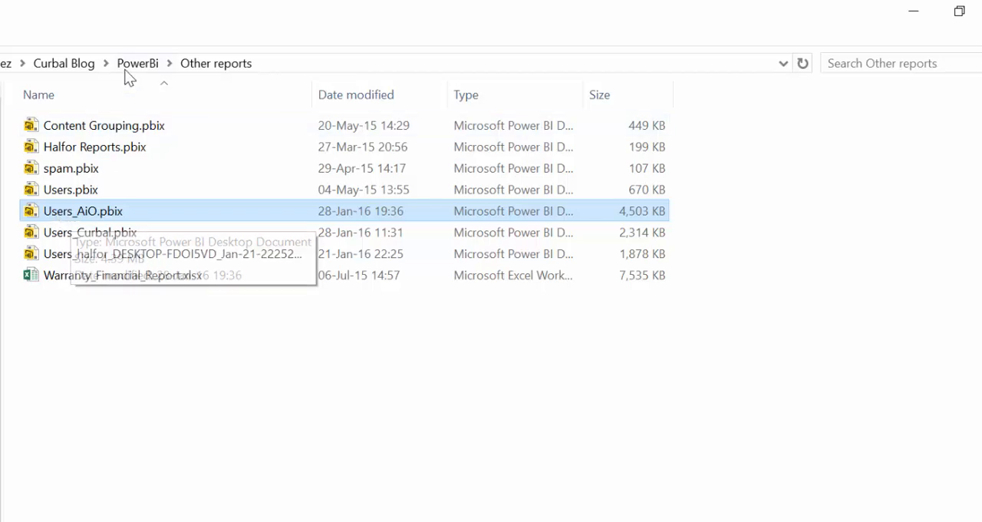
Step: Rename Users_AiO.pbix in the PowerBi folder to Users_AiO.zip, confirming the extension change
click(138, 62)
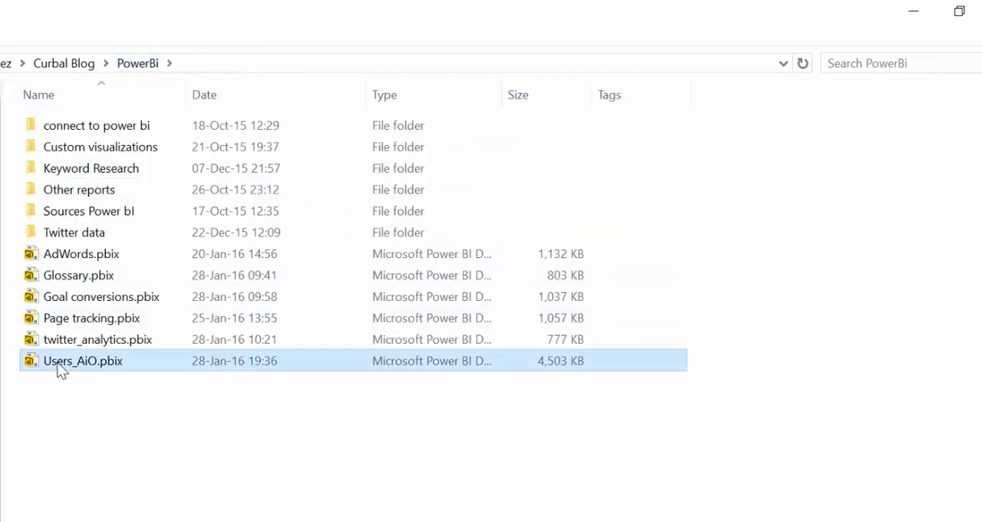
mouse_move(97, 361)
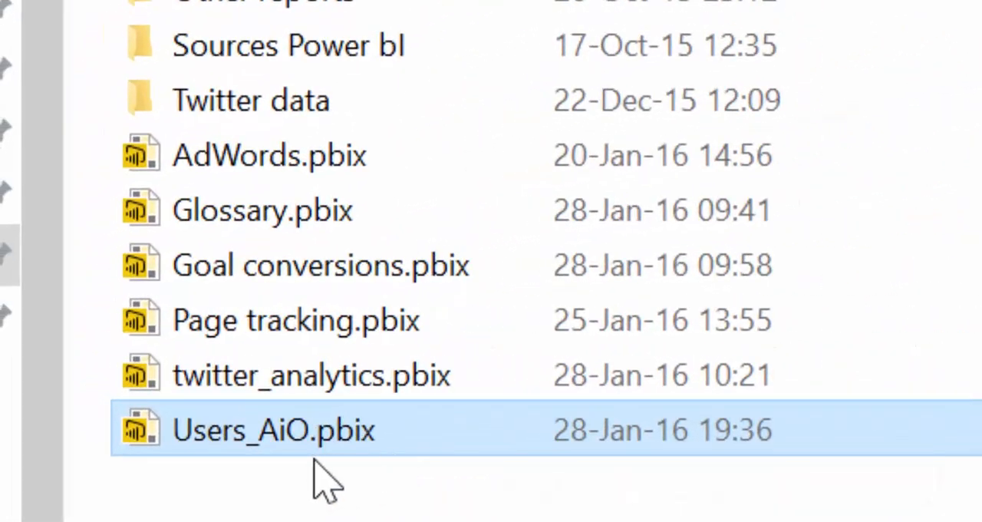
click(273, 430)
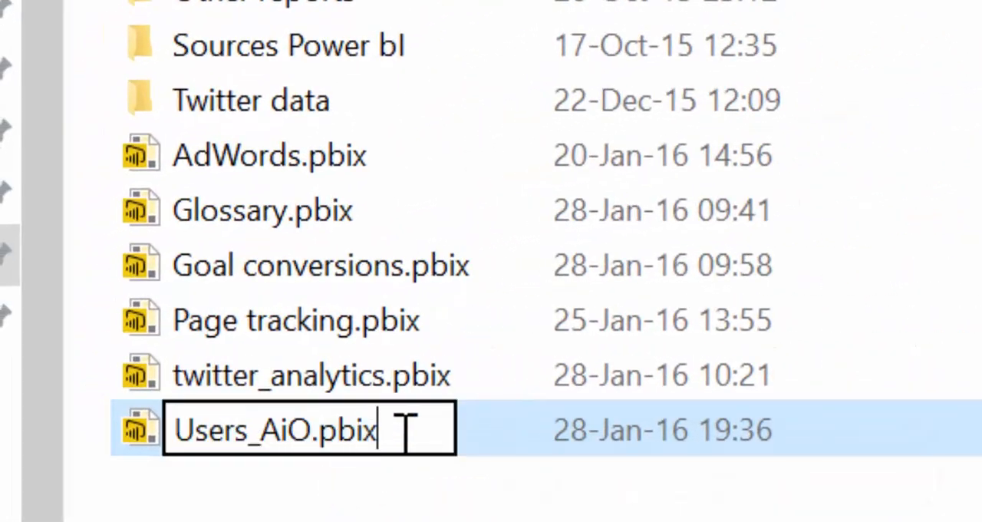
key(Backspace)
text(zi)
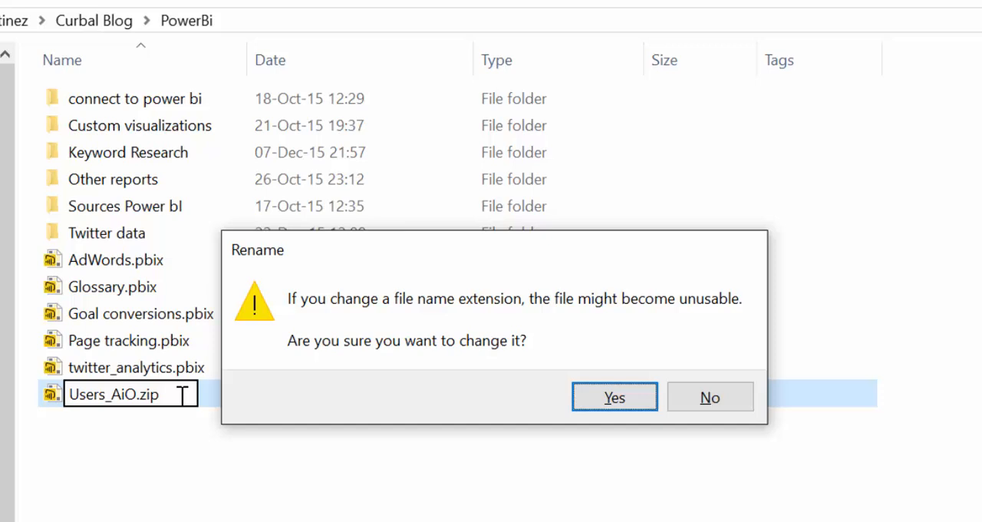
click(615, 396)
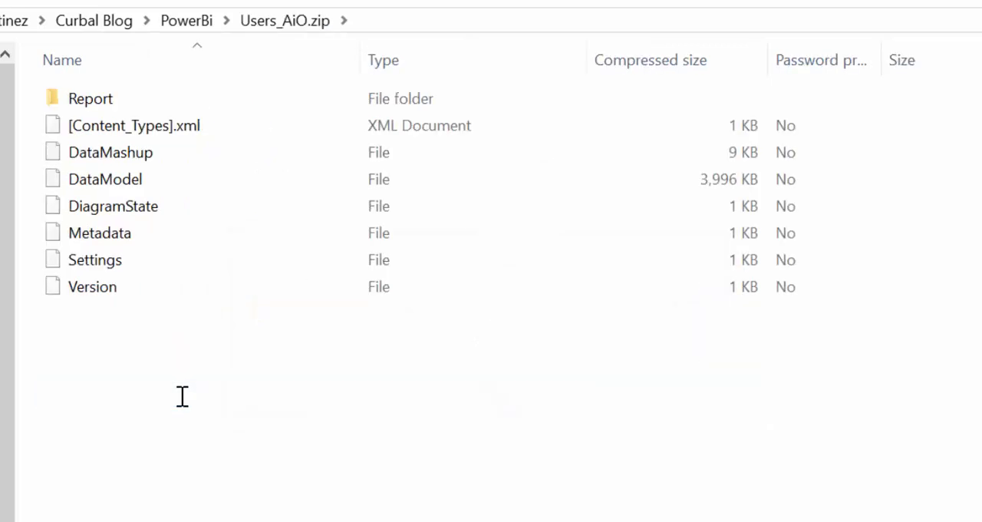
Step: Delete the WordCloud folder from Report > CustomVisuals inside the archive, then return to PowerBi
double_click(89, 99)
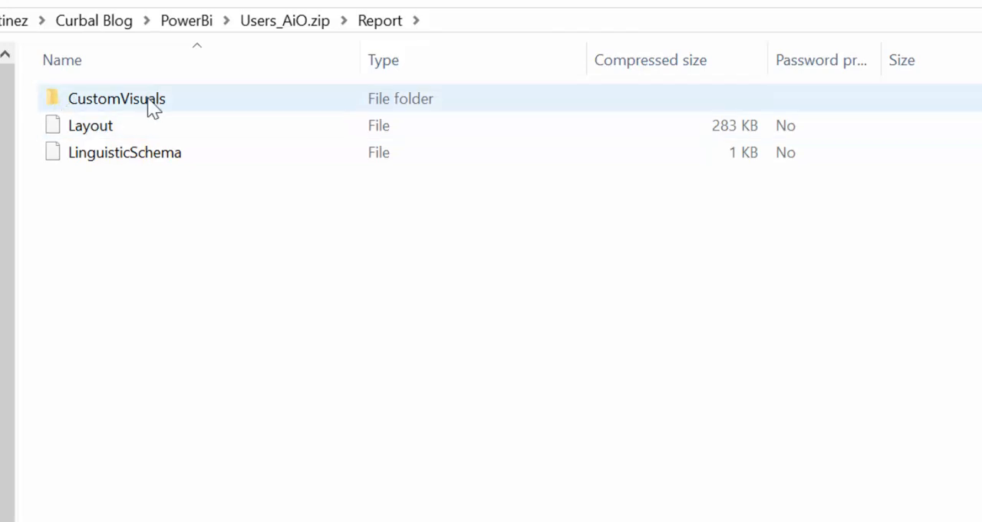
double_click(115, 98)
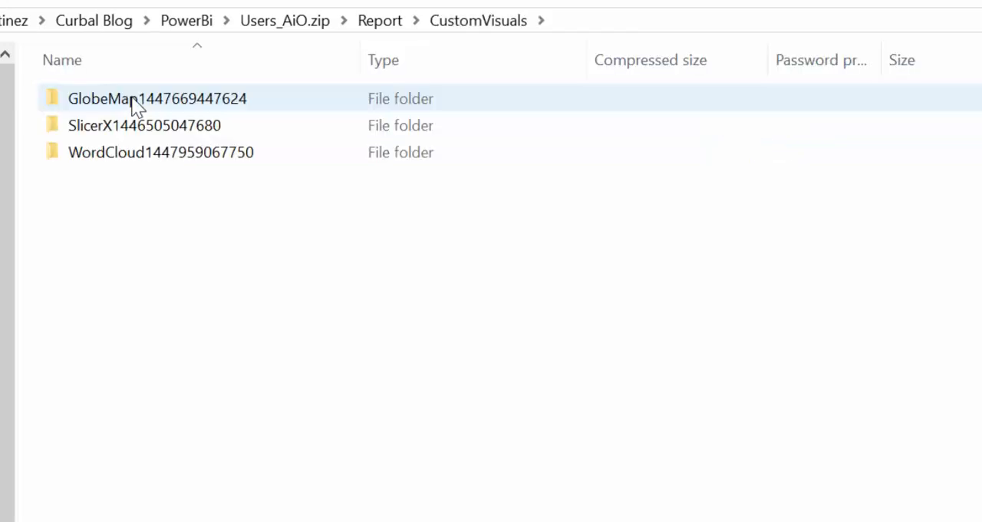
click(160, 152)
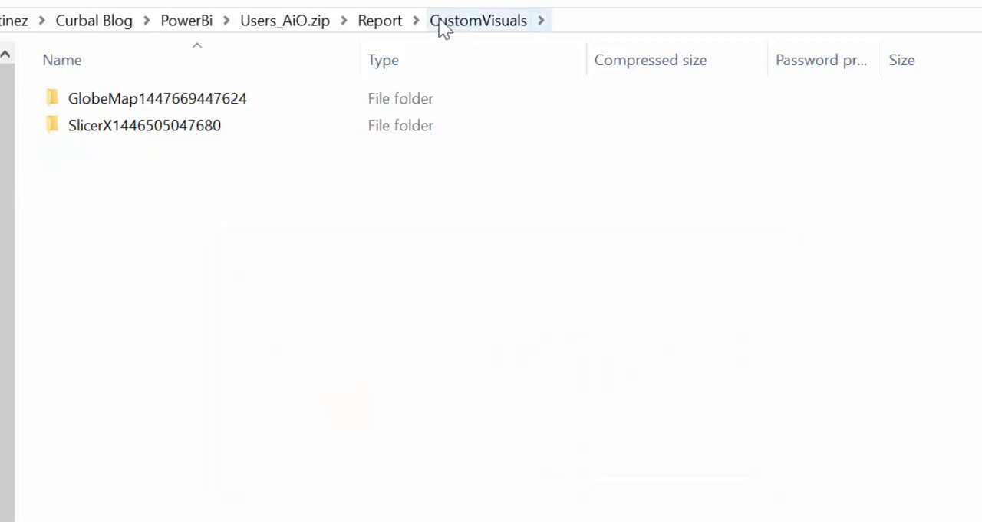
click(282, 20)
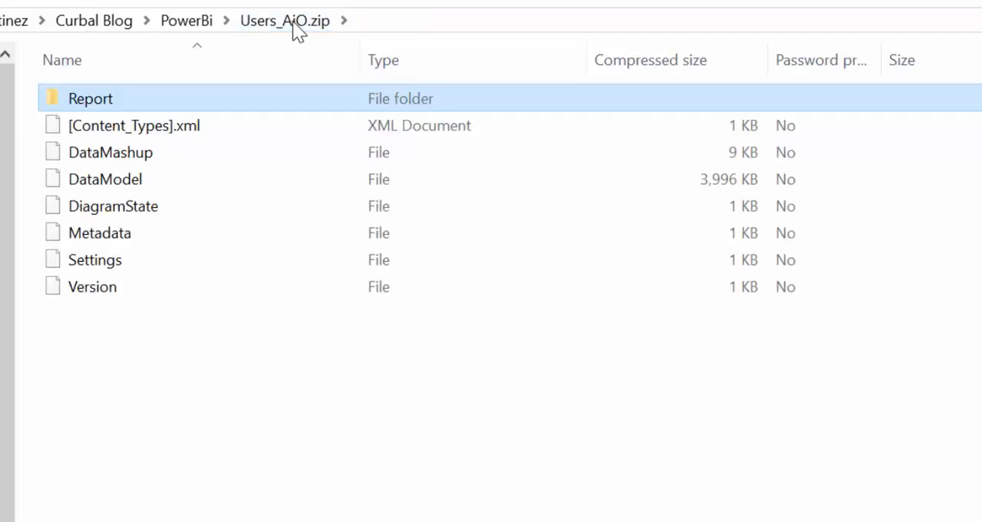
click(185, 20)
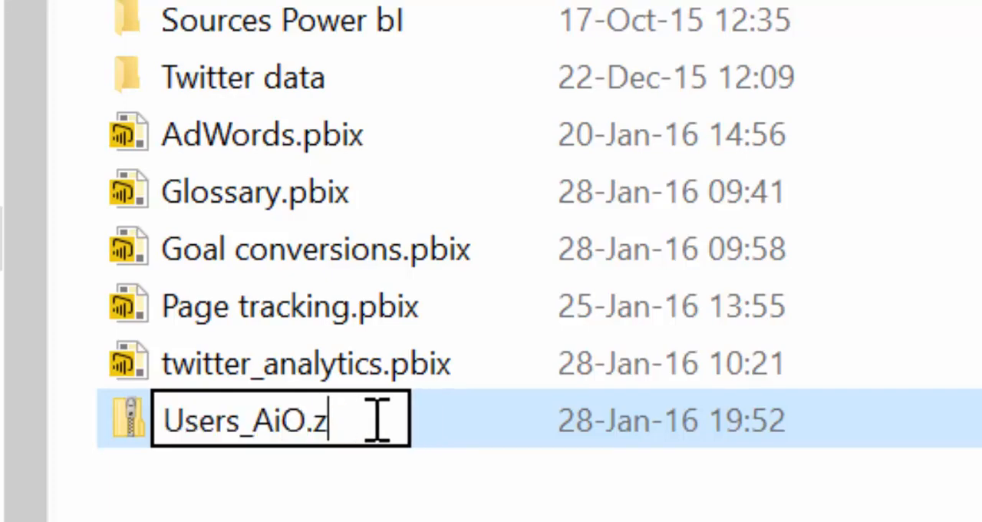
Step: Change the archive's extension from .zip back to .pbix and confirm the warning
text(pbix)
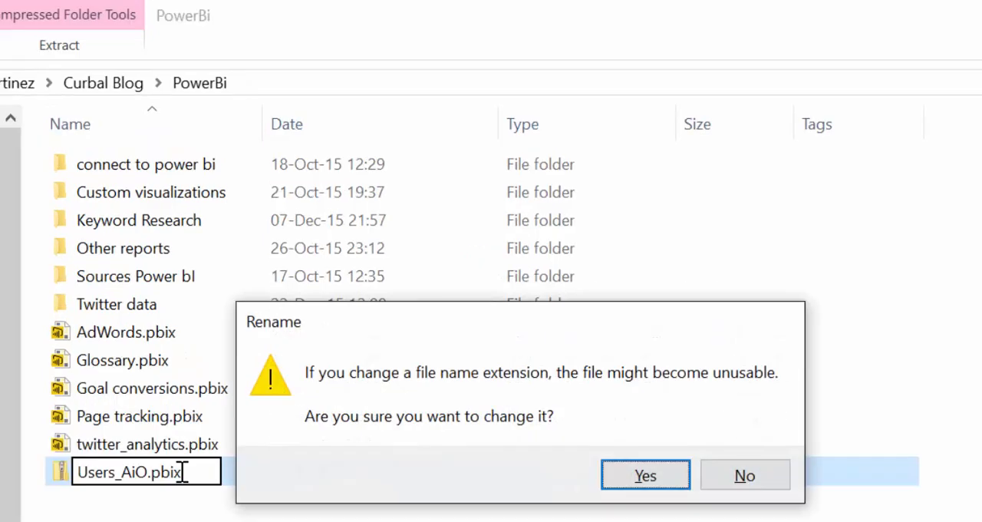
click(645, 475)
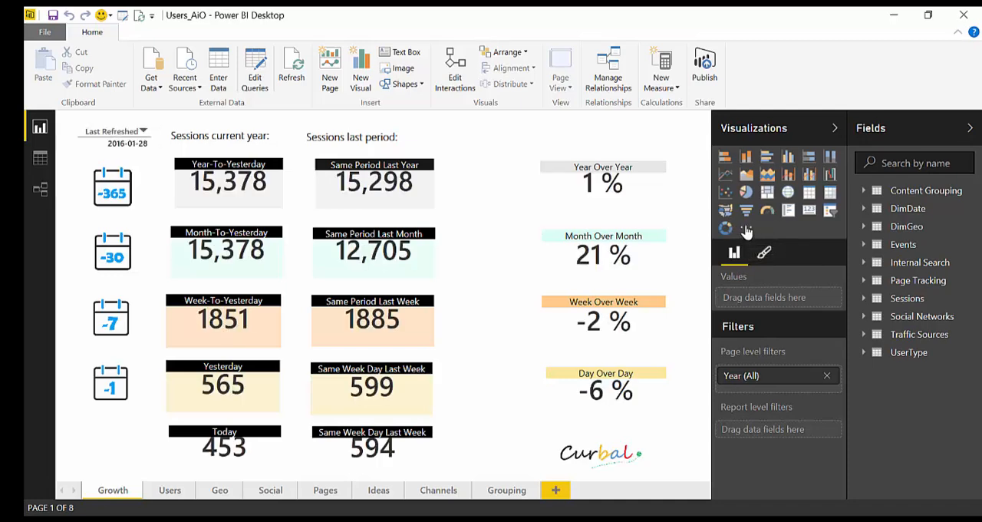
mouse_move(811, 232)
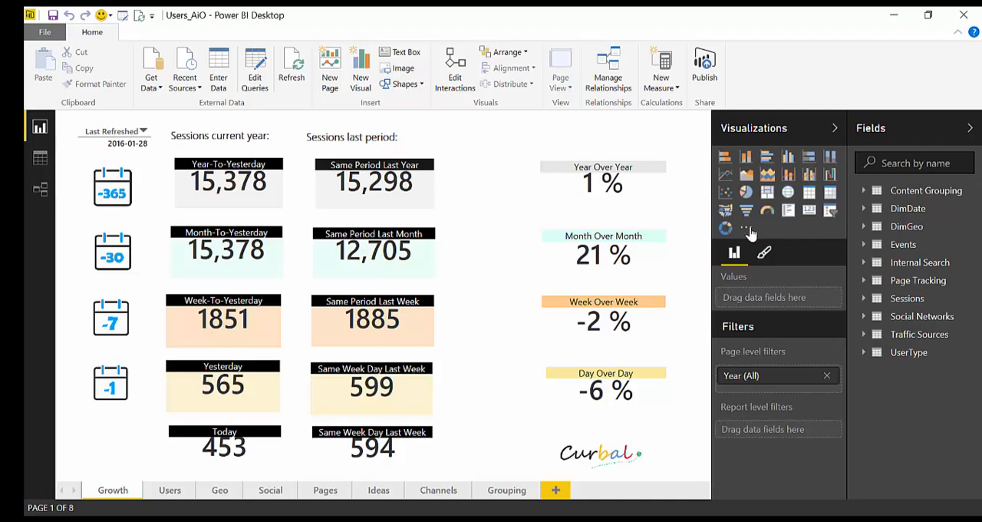
Step: Import a custom visual from a .pbiviz file, accepting the security warning
click(746, 227)
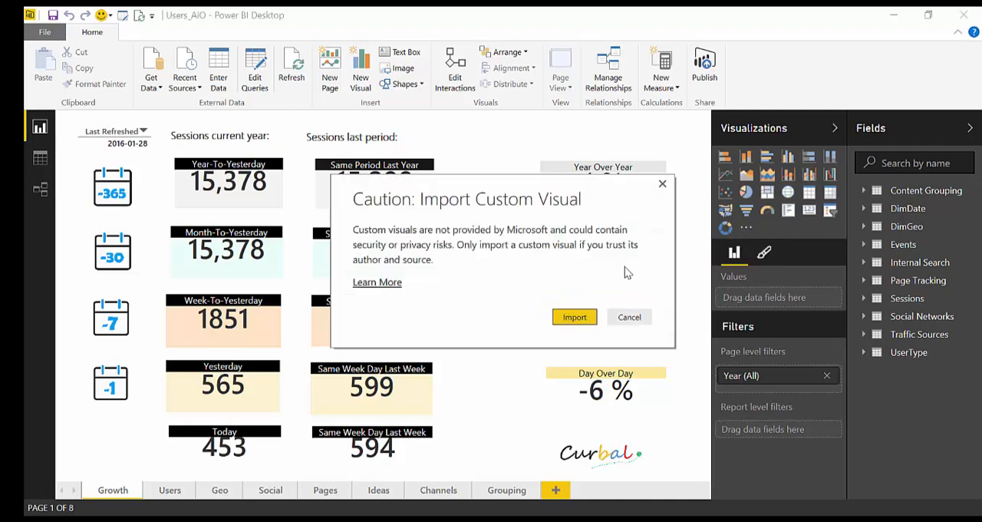
click(575, 317)
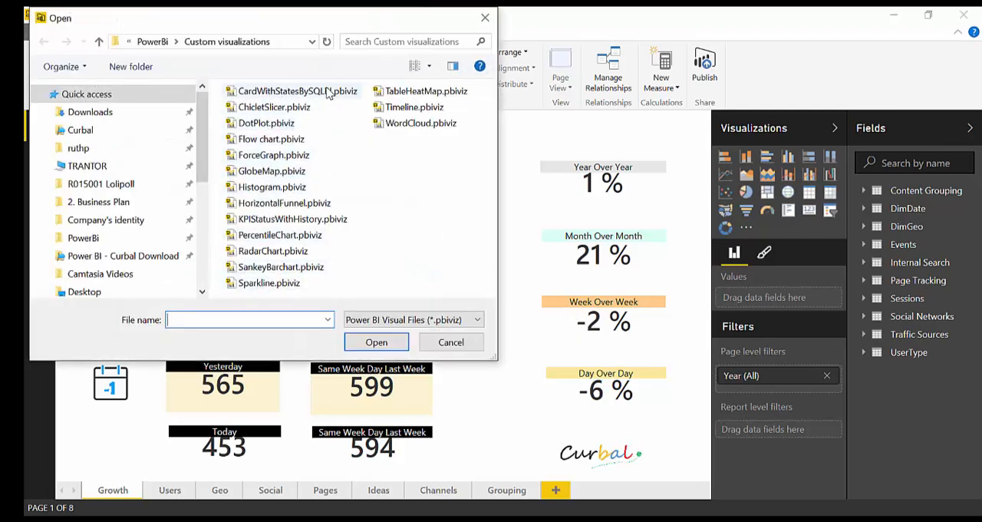
click(452, 342)
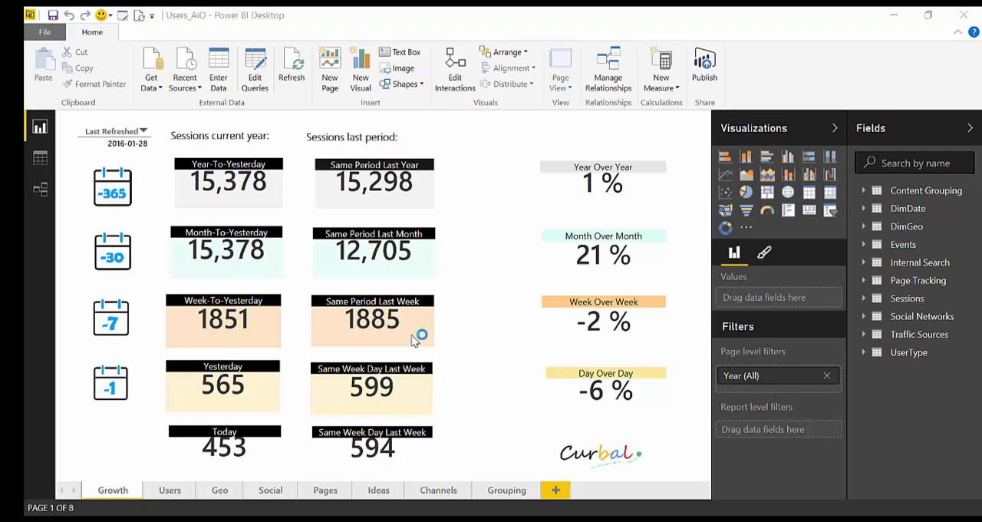
mouse_move(700, 272)
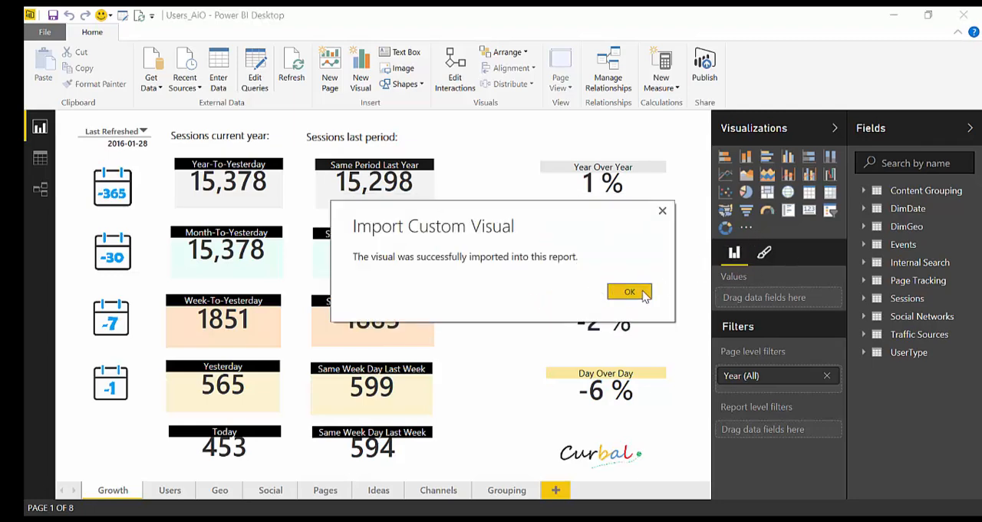
click(630, 291)
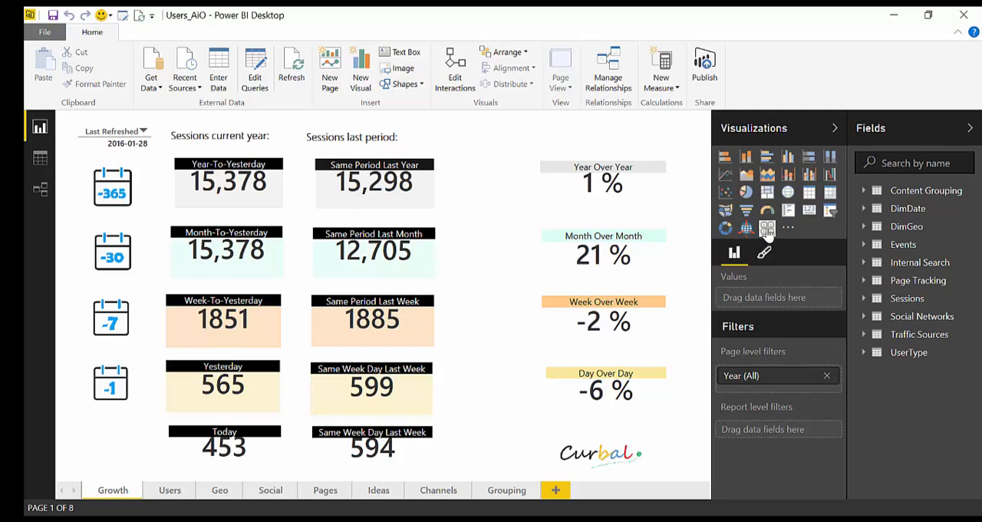
mouse_move(767, 228)
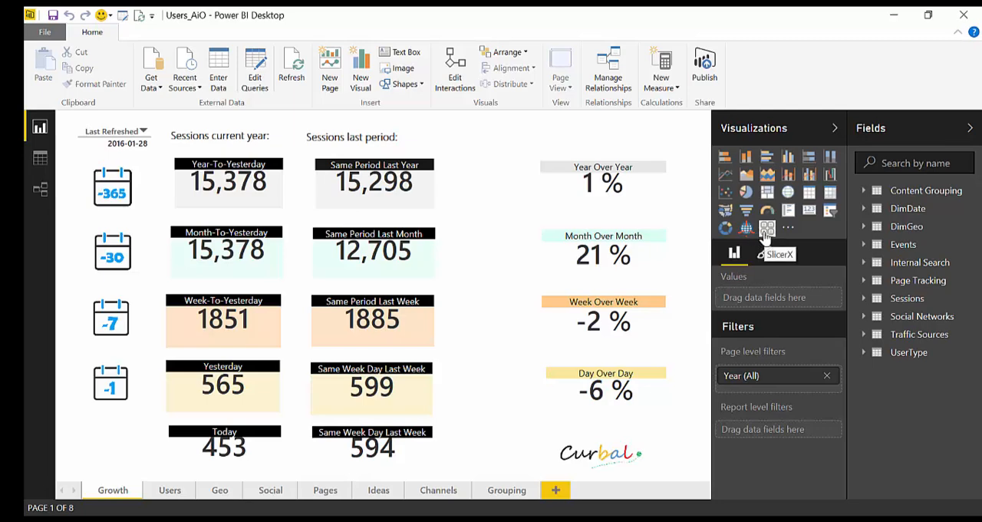